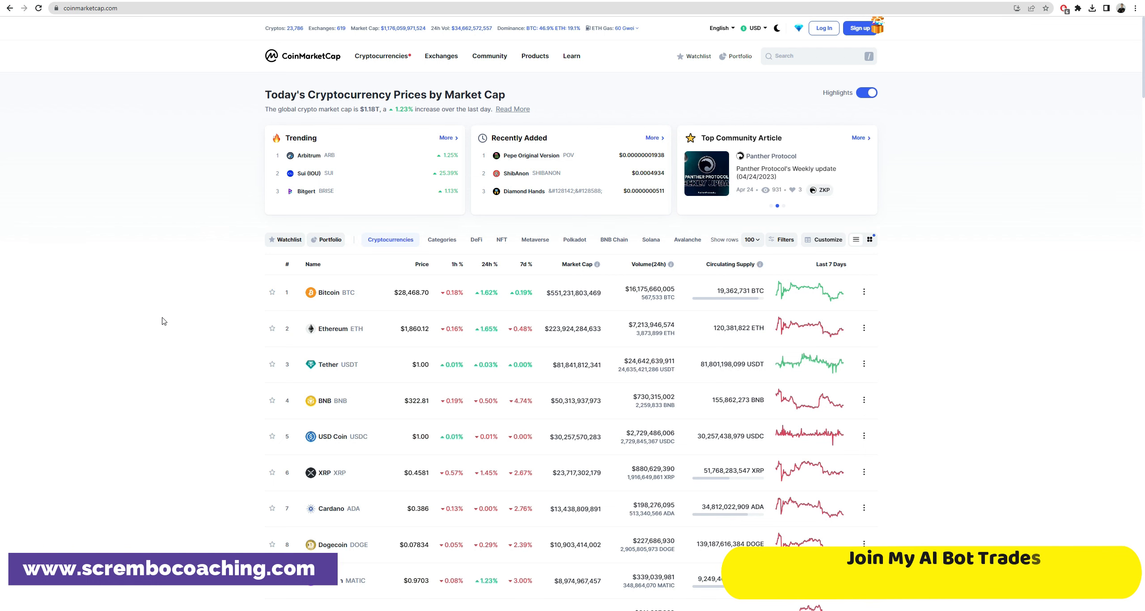
Step: Scroll through the channel's Videos page to browse its latest crypto trading videos
{"action": "scroll", "scroll_direction": "down", "scroll_amount": 3}
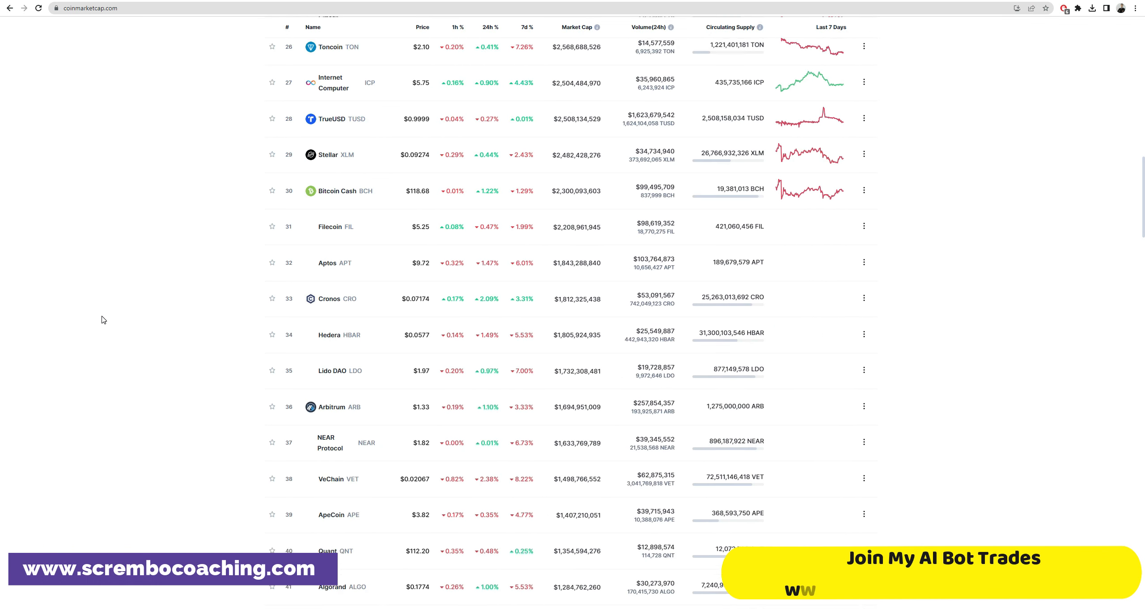
{"action": "scroll", "scroll_direction": "down", "scroll_amount": 3}
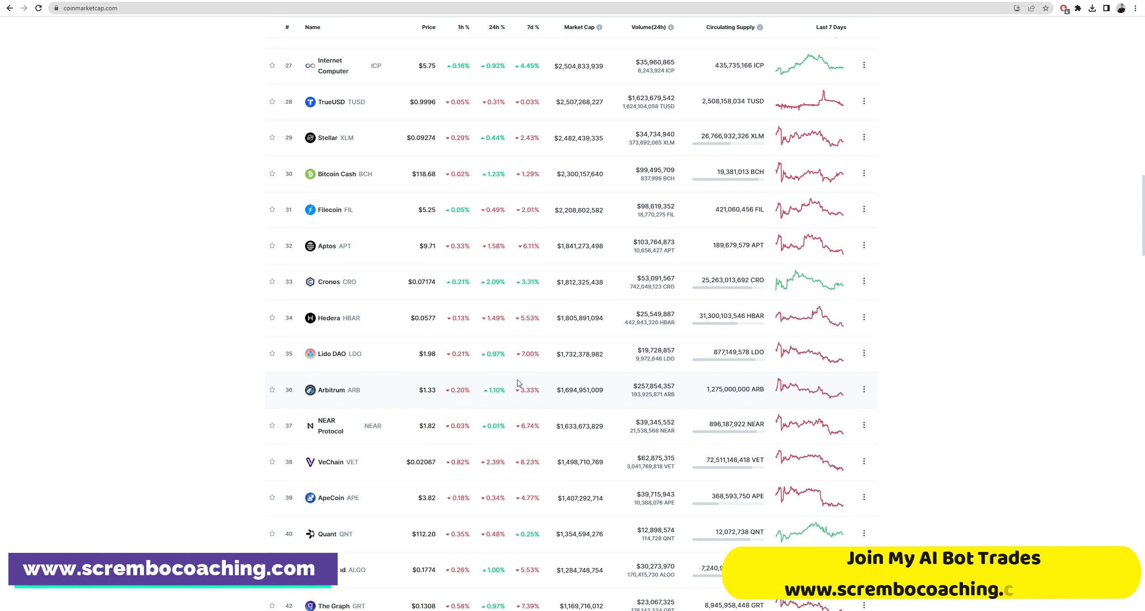
{"action": "scroll", "scroll_direction": "up", "scroll_amount": 3}
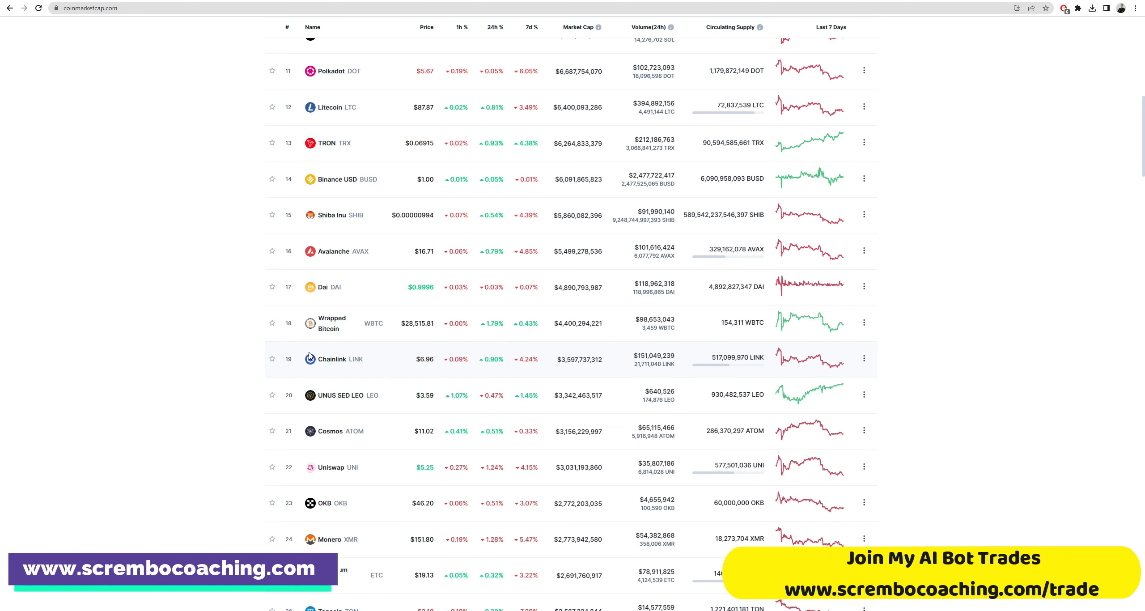
{"action": "scroll", "scroll_direction": "up", "scroll_amount": 3}
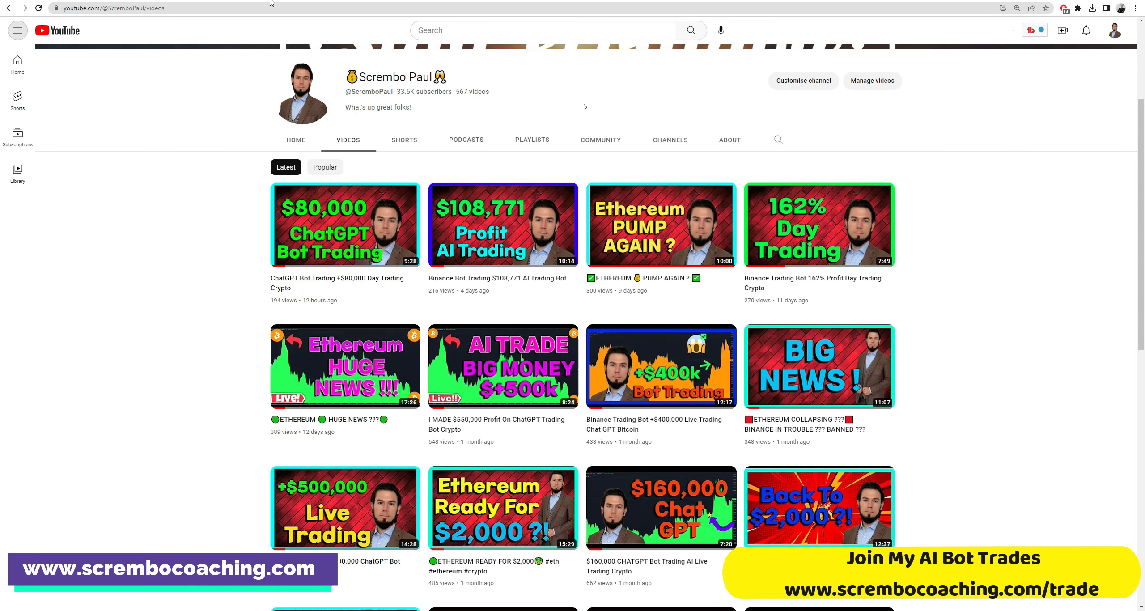
{"action": "mouse_move", "coordinate": [176, 209]}
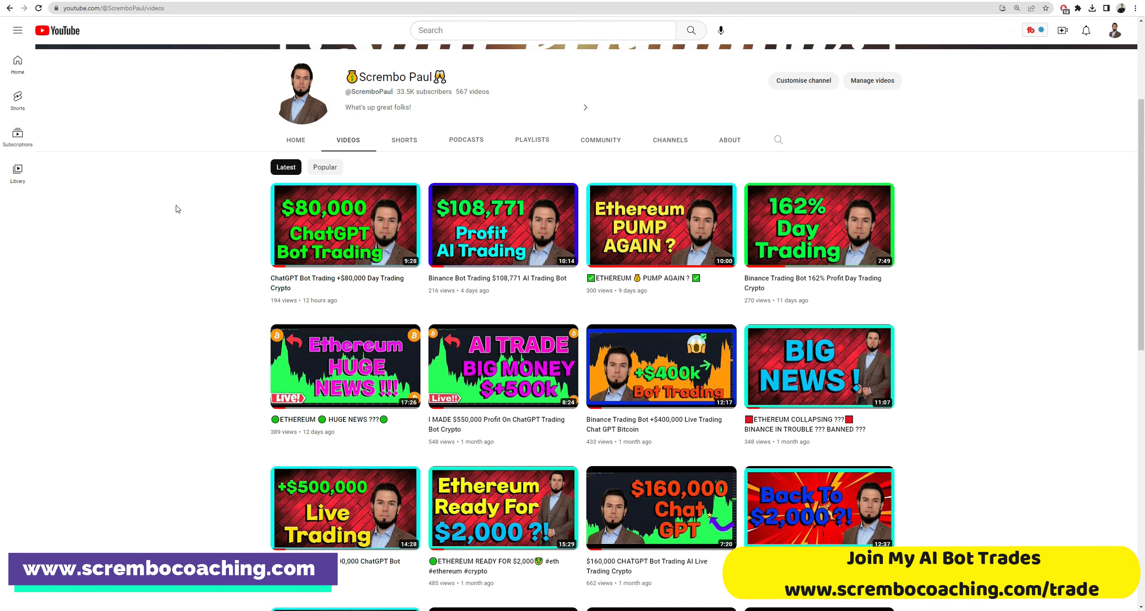
{"action": "mouse_move", "coordinate": [177, 215]}
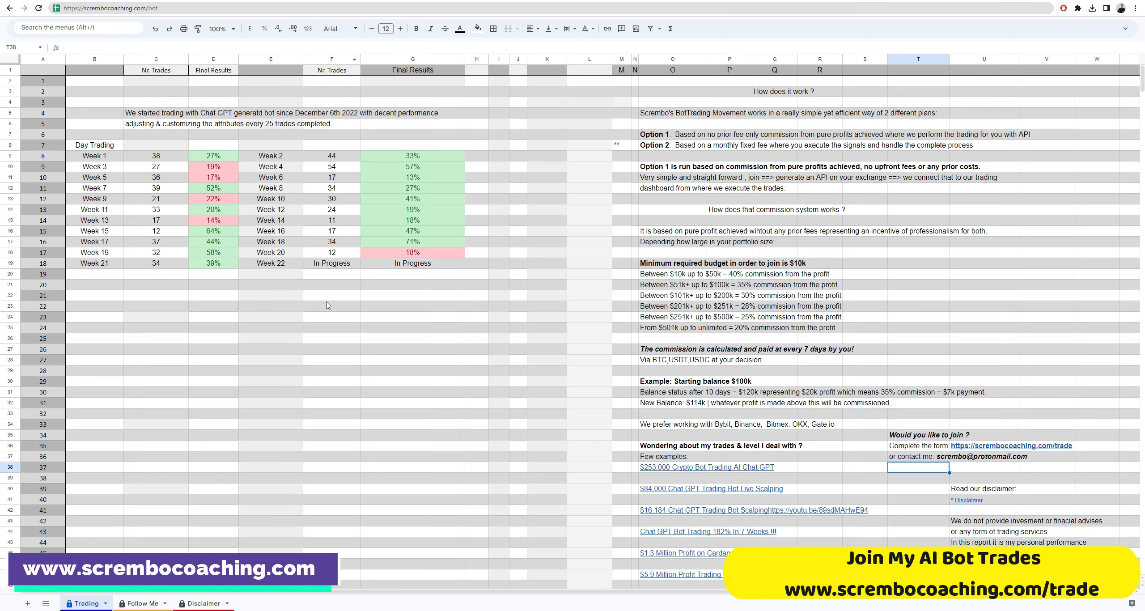
{"action": "mouse_move", "coordinate": [379, 381]}
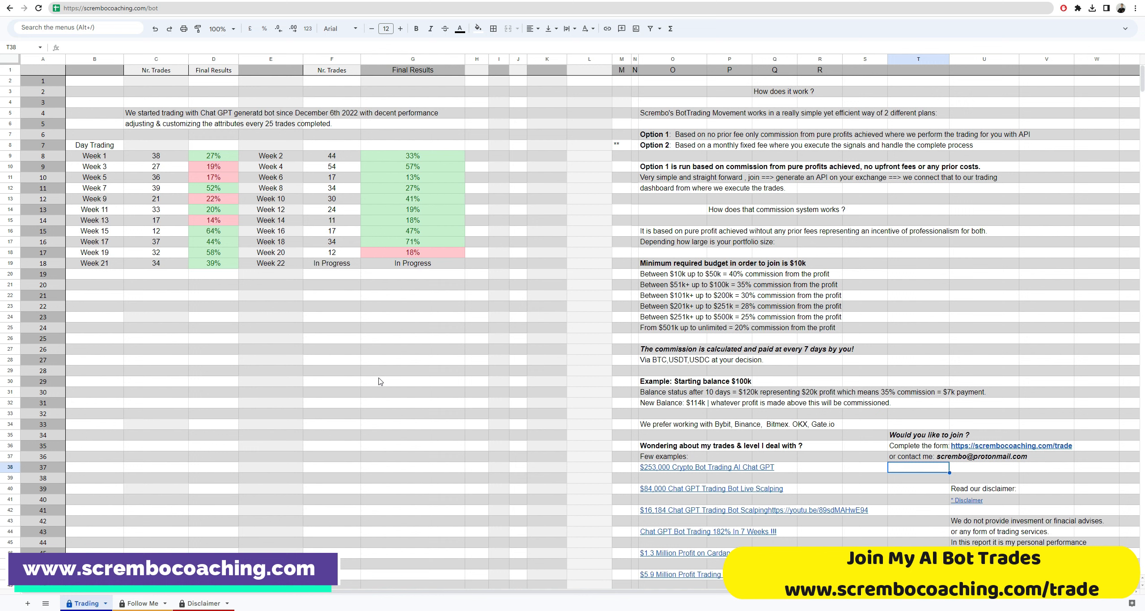
{"action": "mouse_move", "coordinate": [375, 379]}
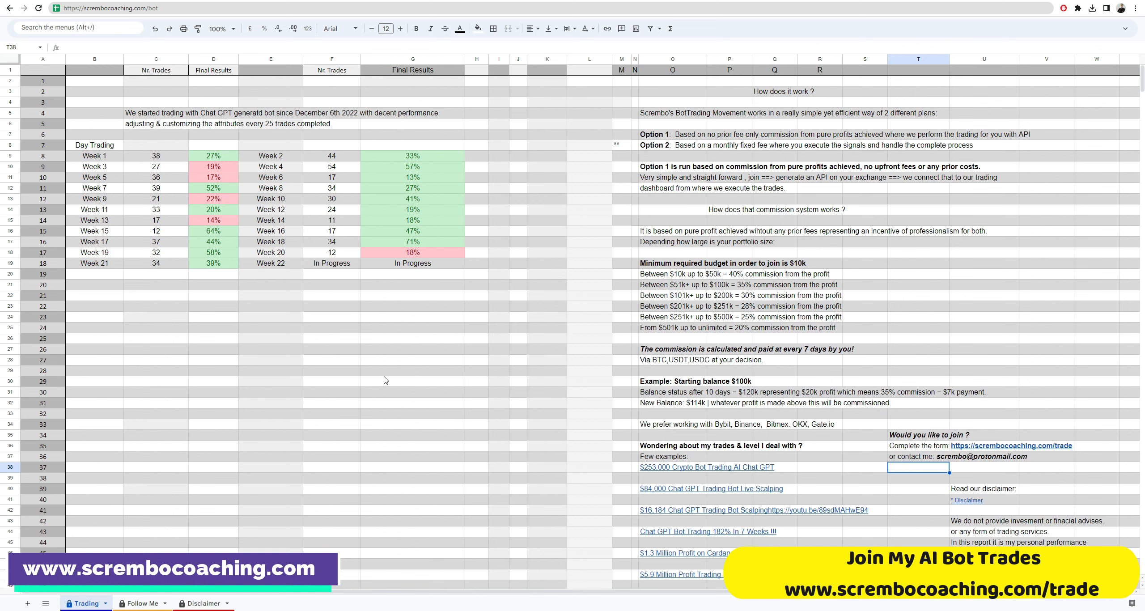
{"action": "mouse_move", "coordinate": [324, 348]}
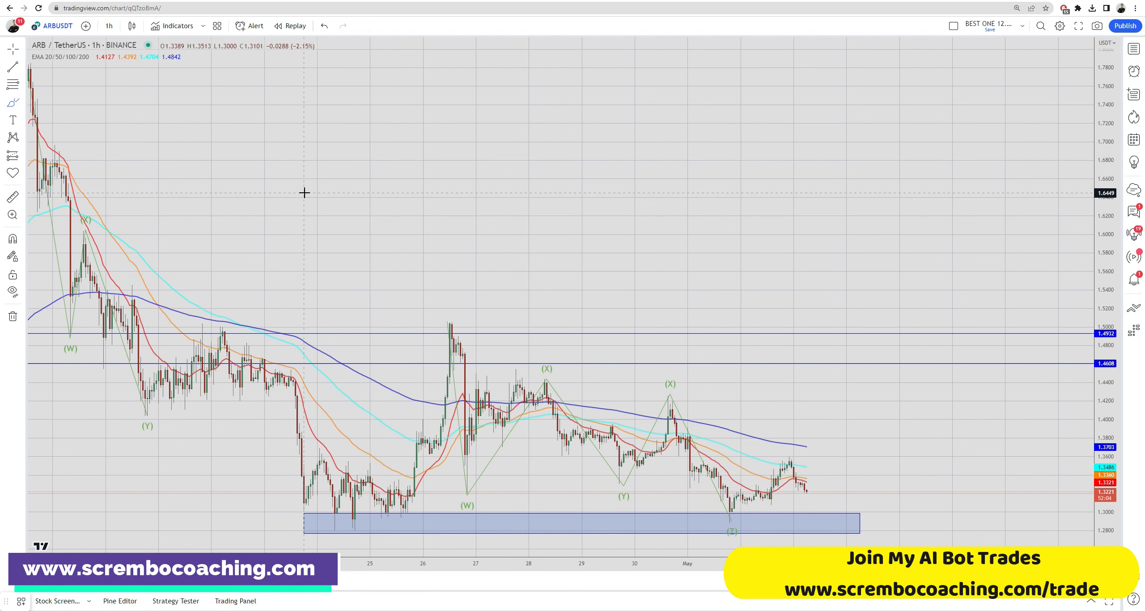
{"action": "mouse_move", "coordinate": [642, 443]}
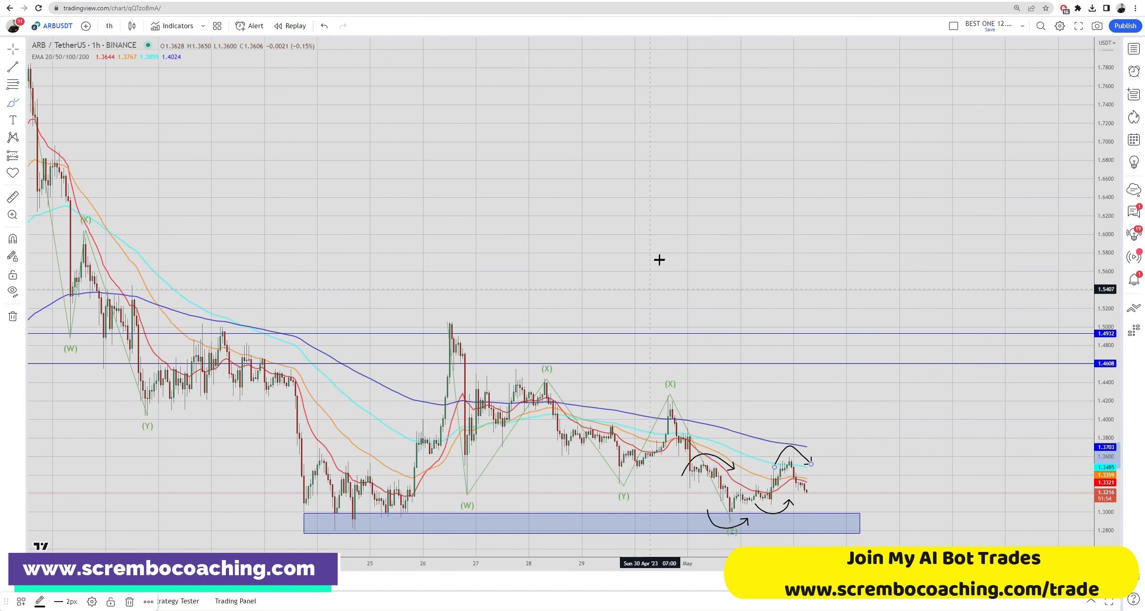
{"action": "mouse_move", "coordinate": [682, 256]}
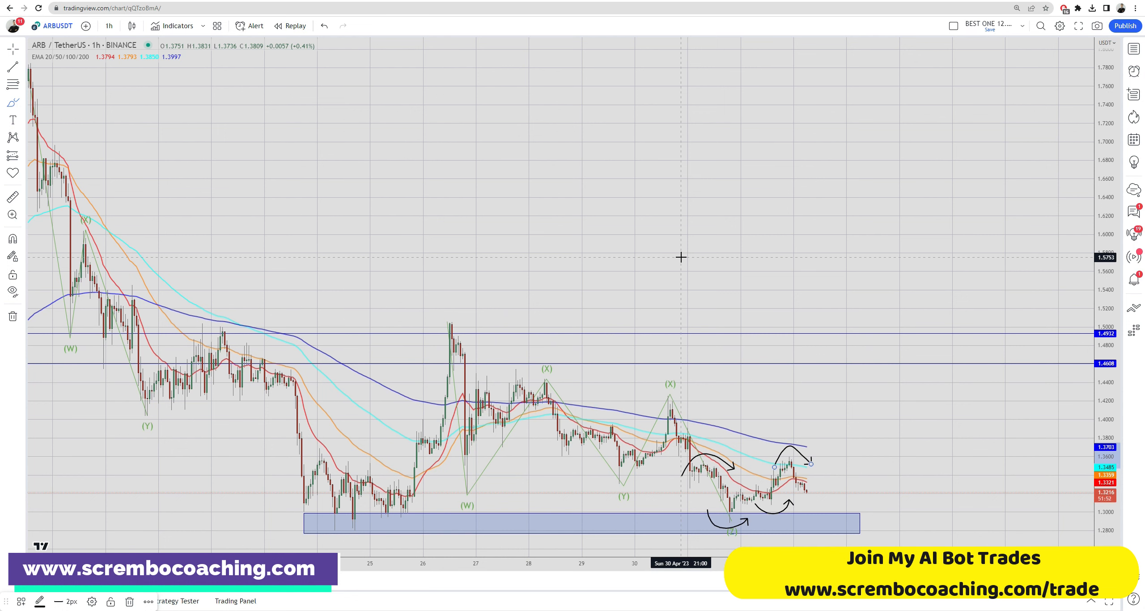
{"action": "mouse_move", "coordinate": [677, 252]}
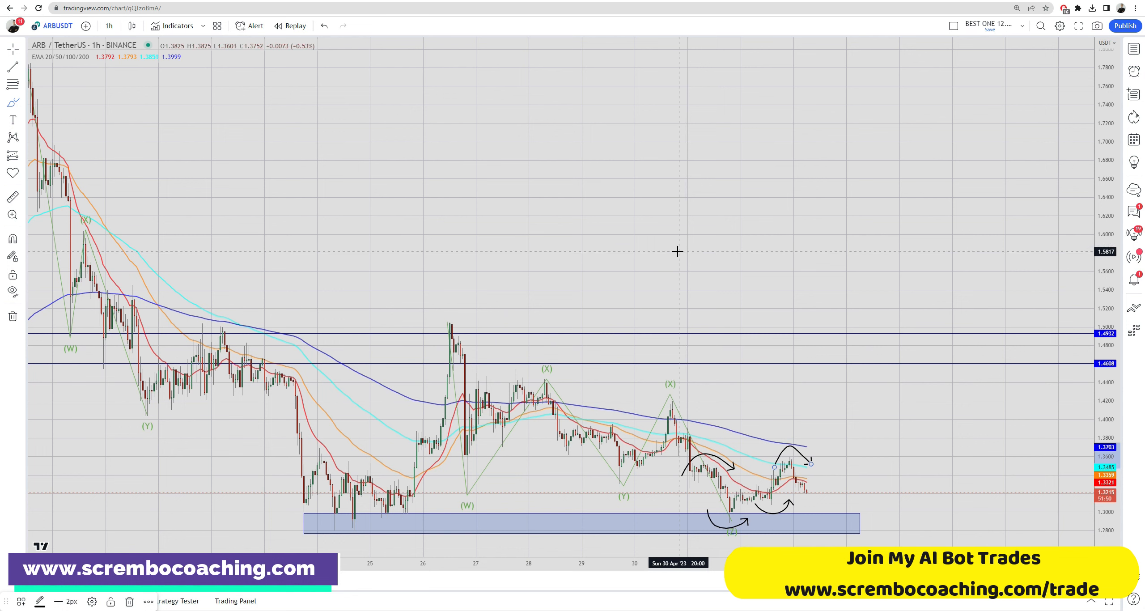
{"action": "mouse_move", "coordinate": [828, 491]}
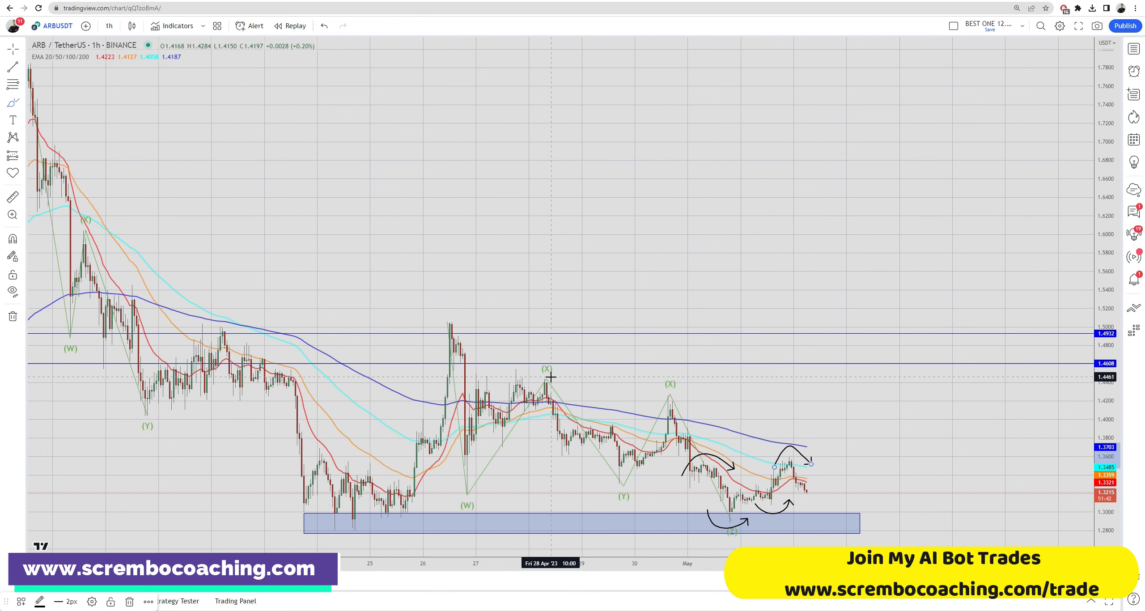
{"action": "mouse_move", "coordinate": [547, 371]}
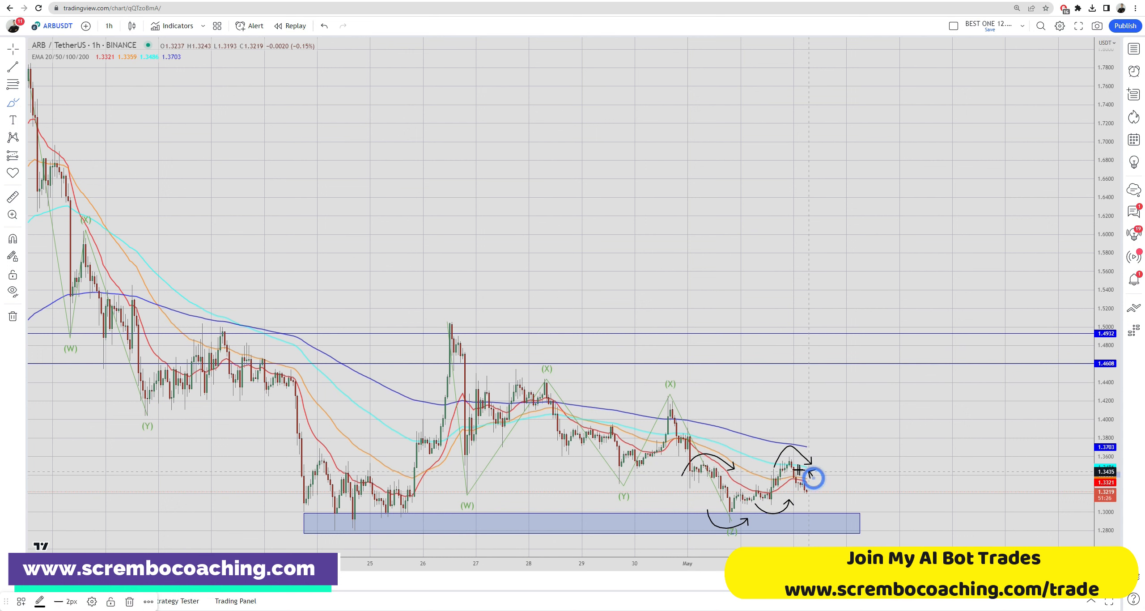
{"action": "mouse_move", "coordinate": [761, 193]}
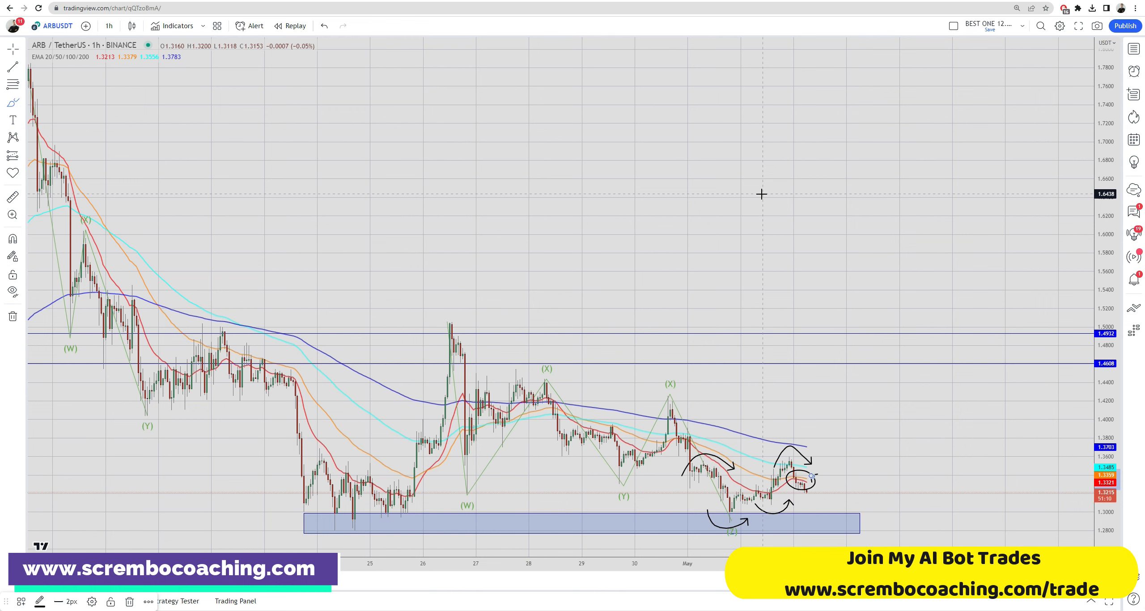
{"action": "mouse_move", "coordinate": [825, 498]}
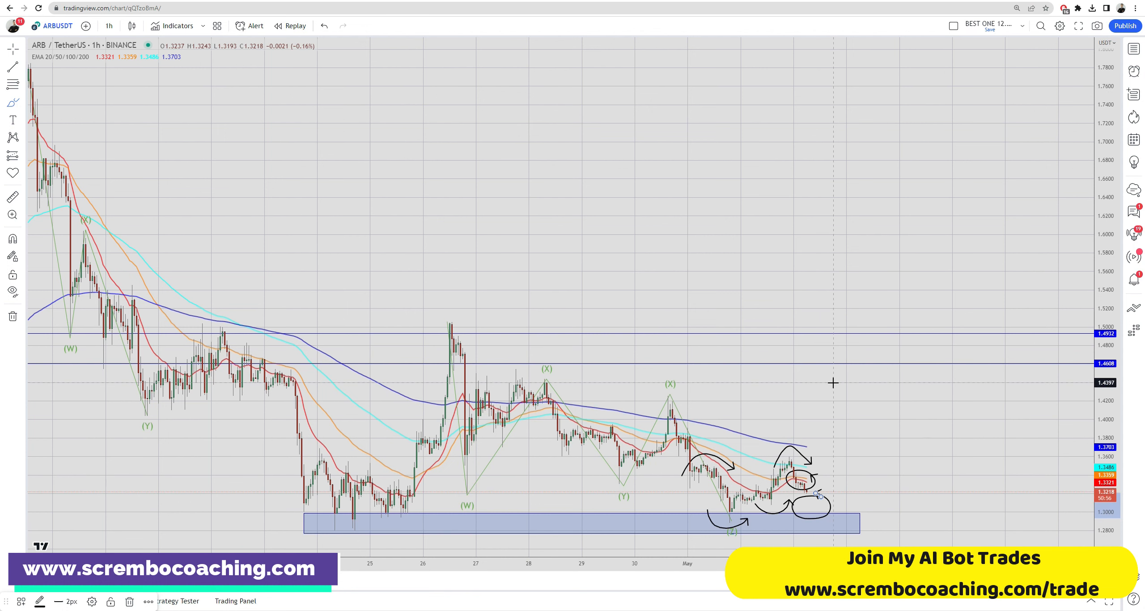
{"action": "mouse_move", "coordinate": [823, 310]}
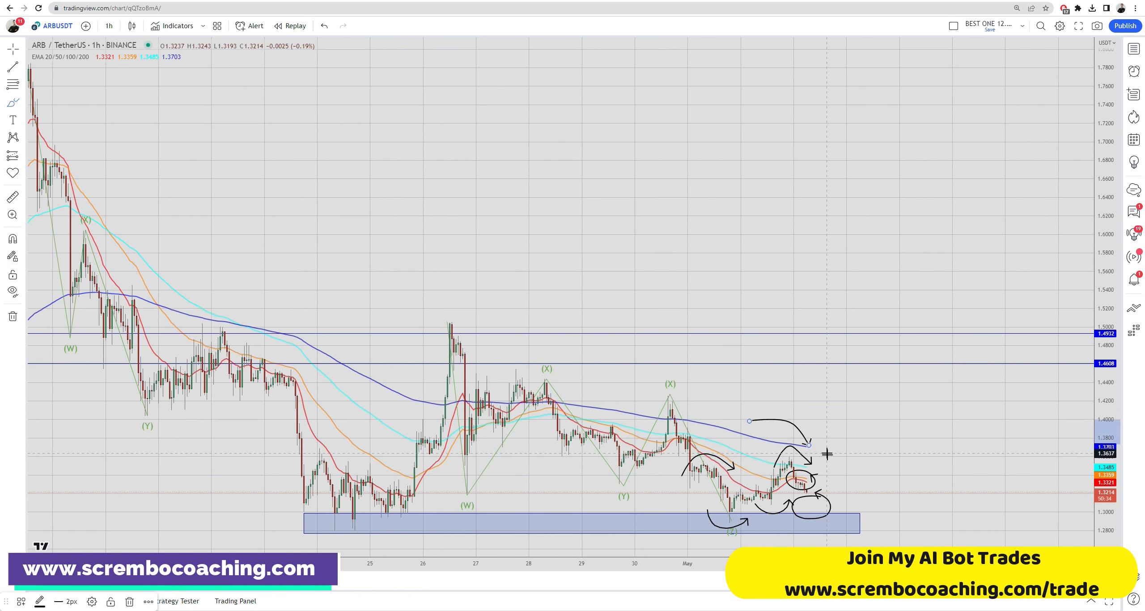
{"action": "mouse_move", "coordinate": [936, 502]}
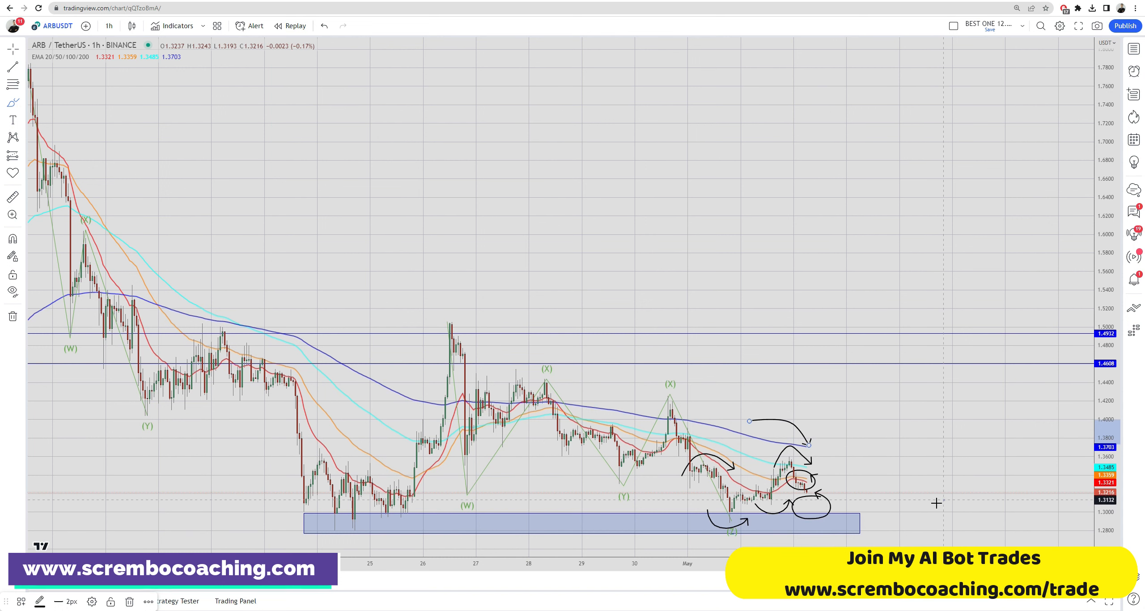
Step: Brush a long curved arrow pointing at the blue support rectangle on the ARB/USDT chart
{"action": "left_click_drag", "start_coordinate": [942, 500], "coordinate": [840, 521]}
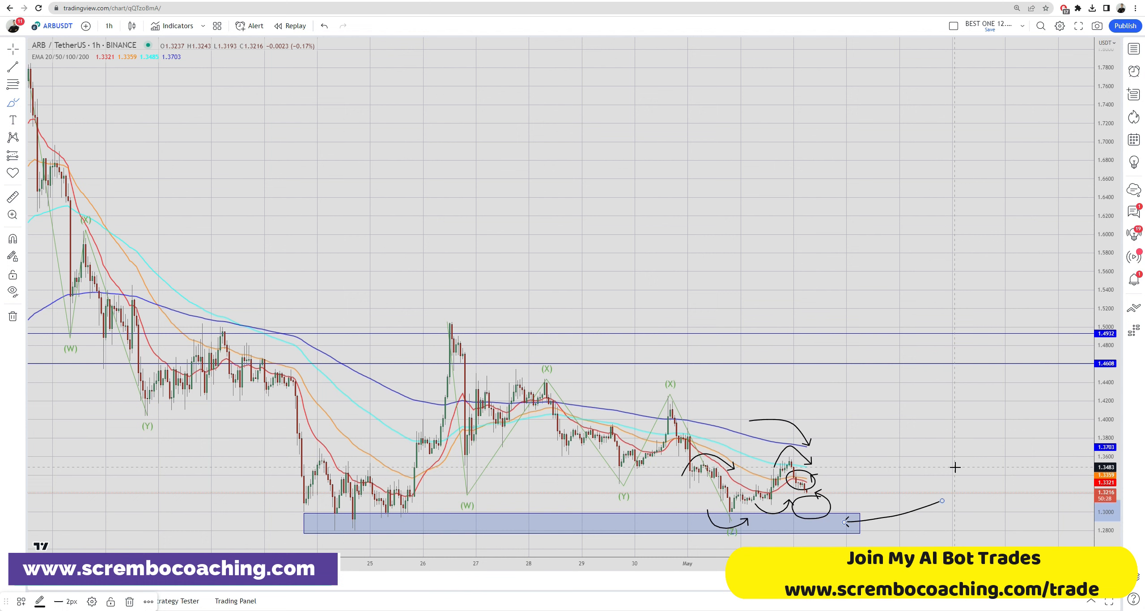
{"action": "mouse_move", "coordinate": [817, 488]}
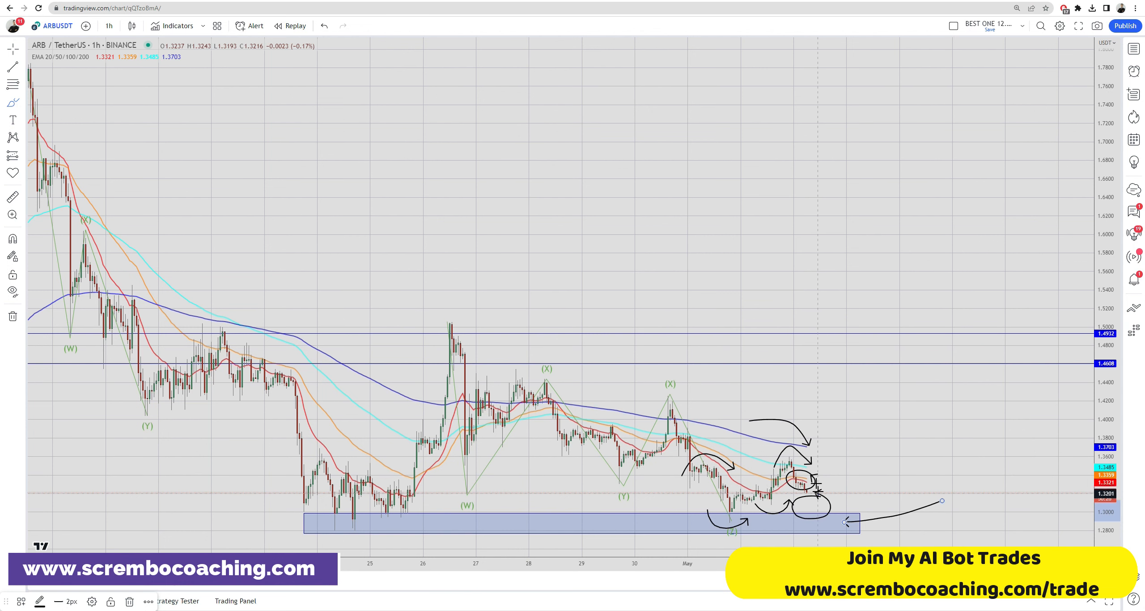
{"action": "left_click_drag", "start_coordinate": [817, 490], "coordinate": [801, 213]}
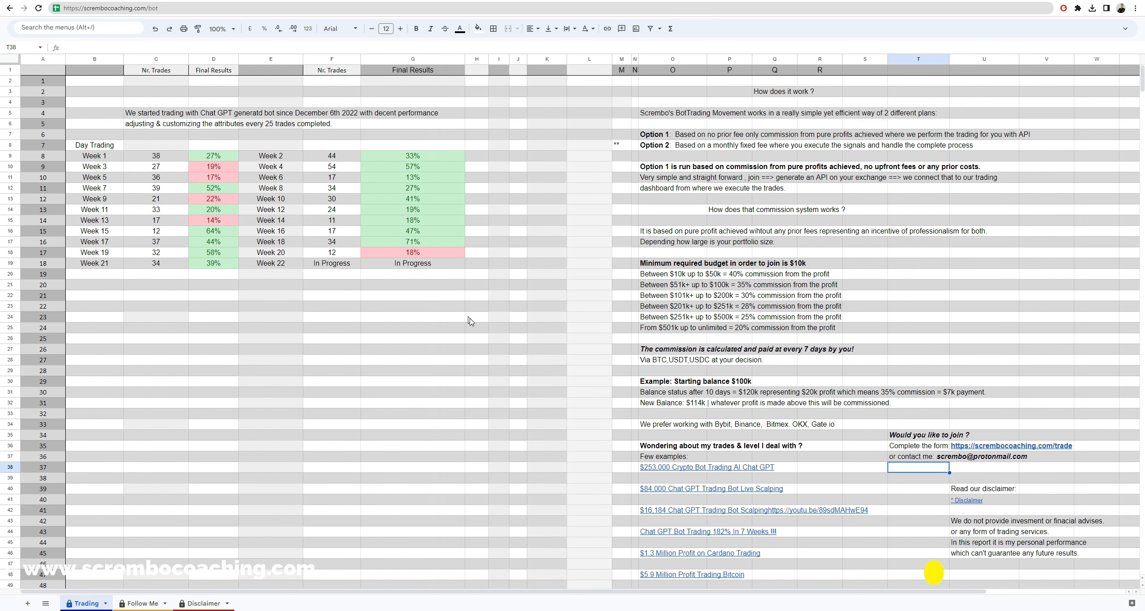
{"action": "mouse_move", "coordinate": [432, 316]}
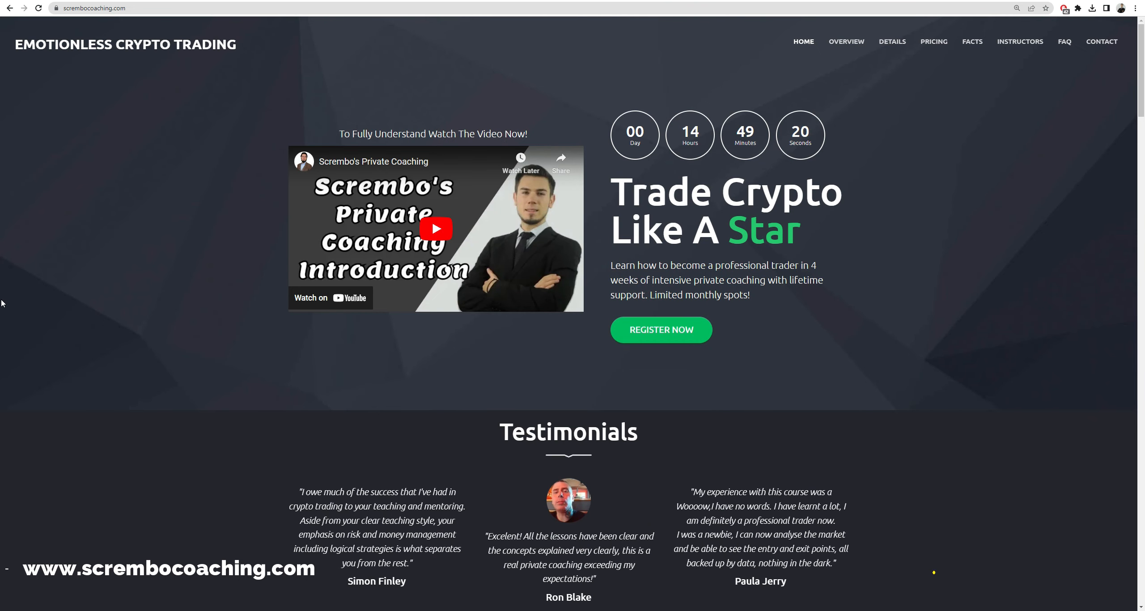
{"action": "mouse_move", "coordinate": [86, 310]}
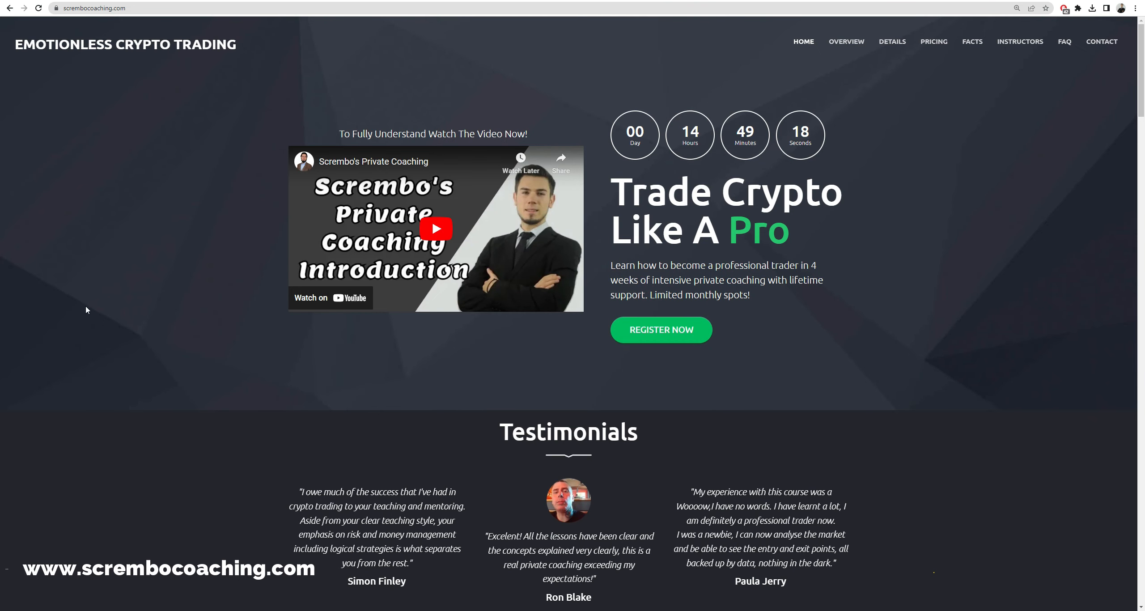